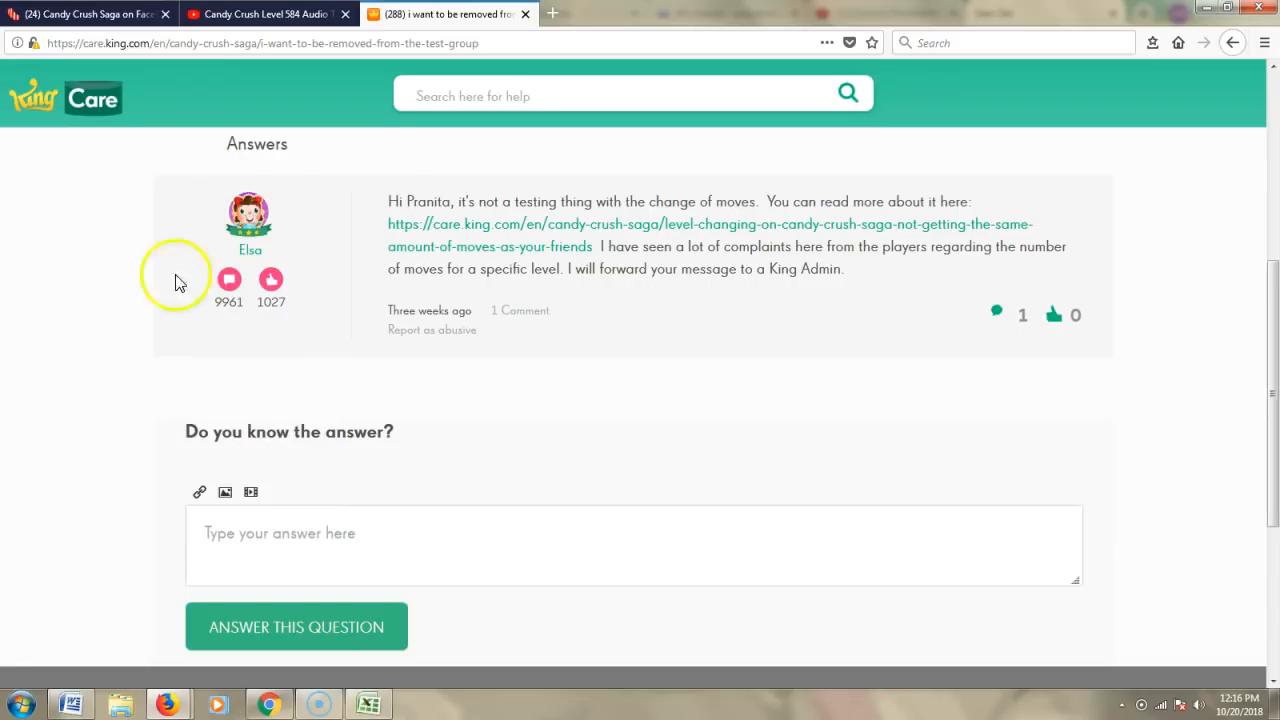
mouse_move(580, 490)
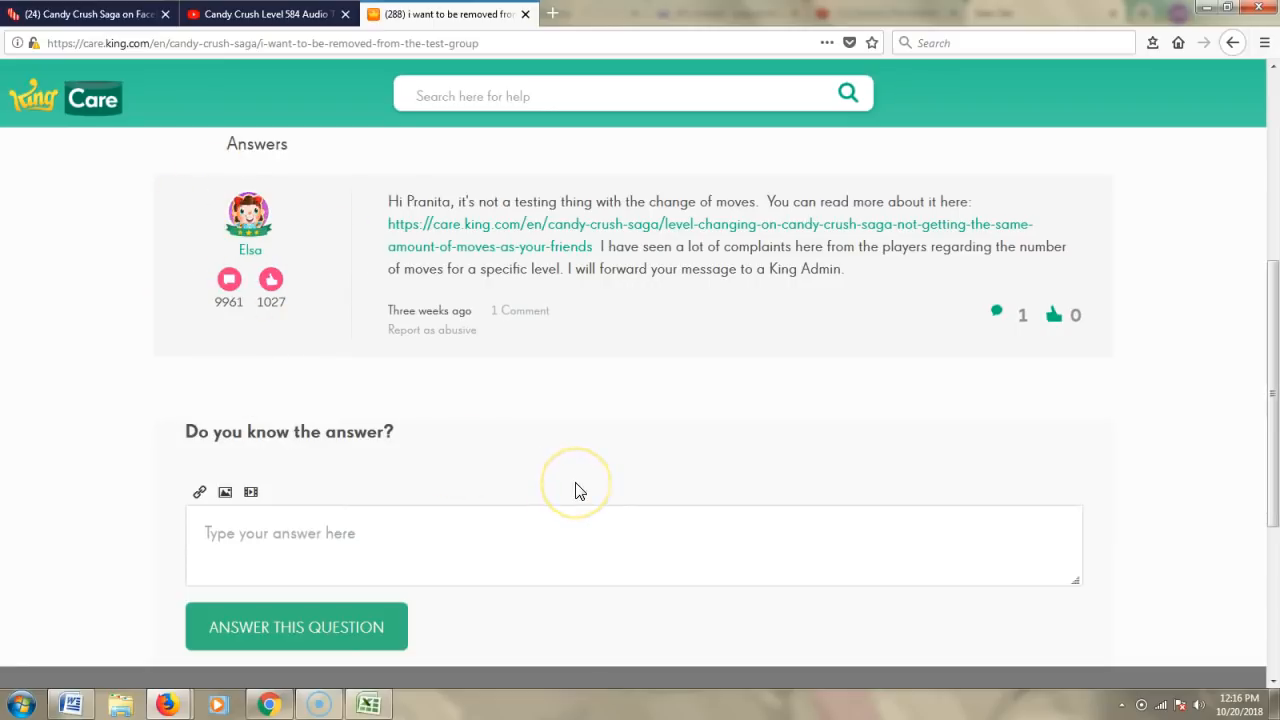
mouse_move(530, 408)
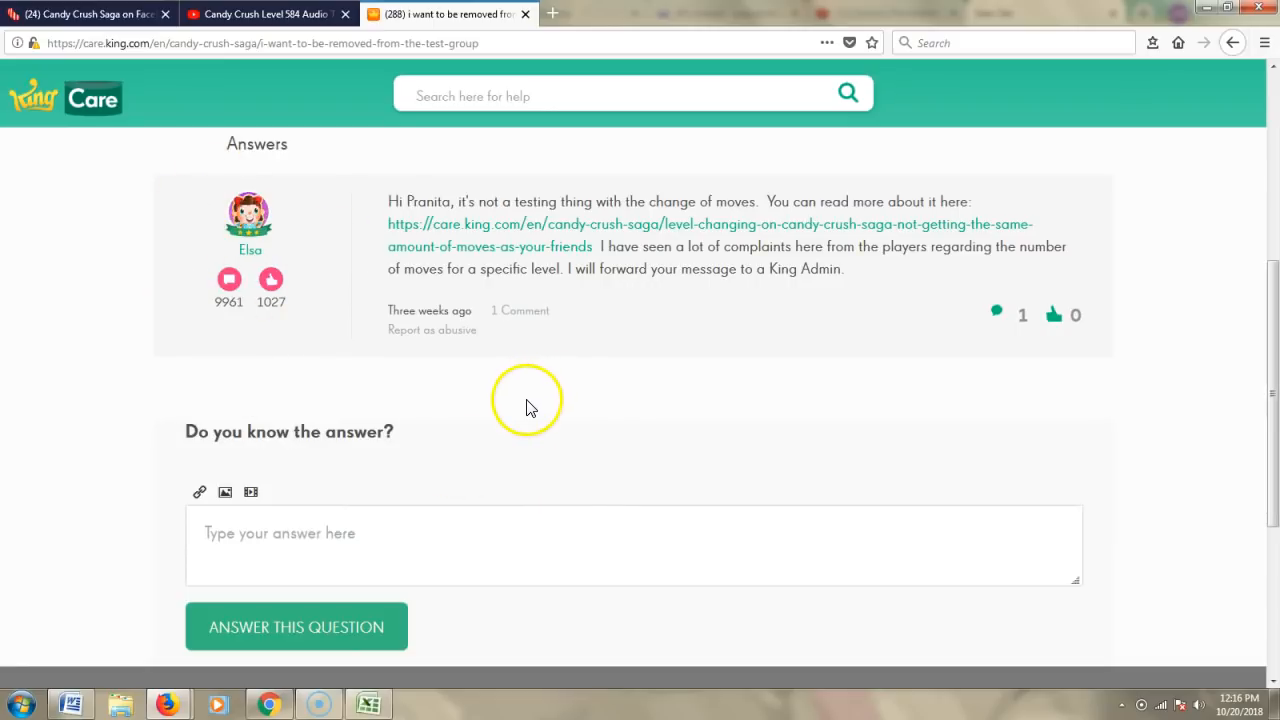
mouse_move(530, 408)
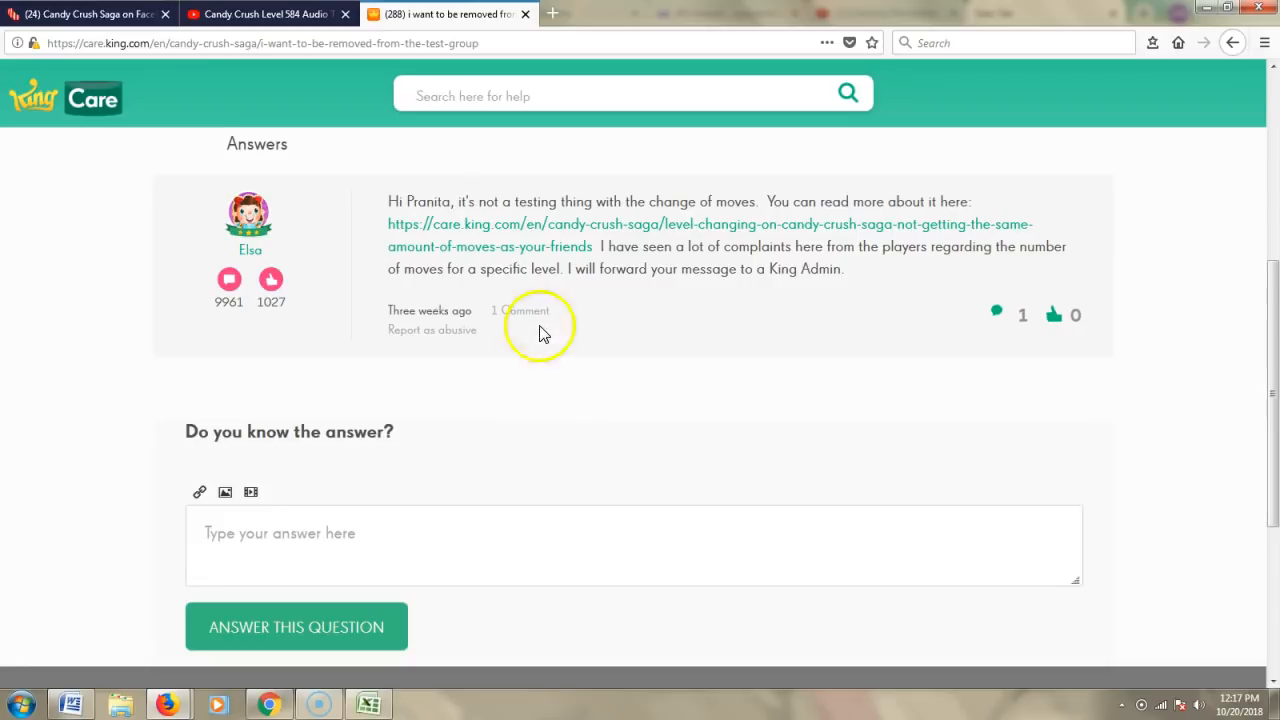
mouse_move(910, 270)
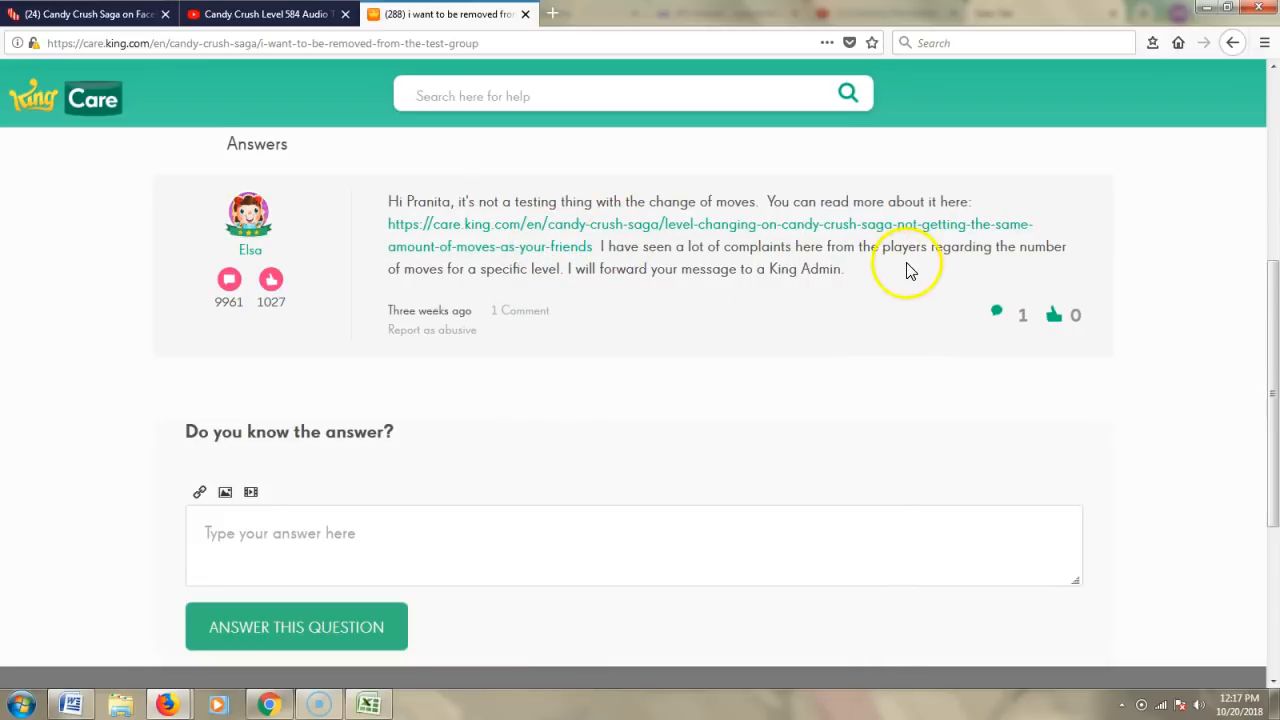
mouse_move(1000, 276)
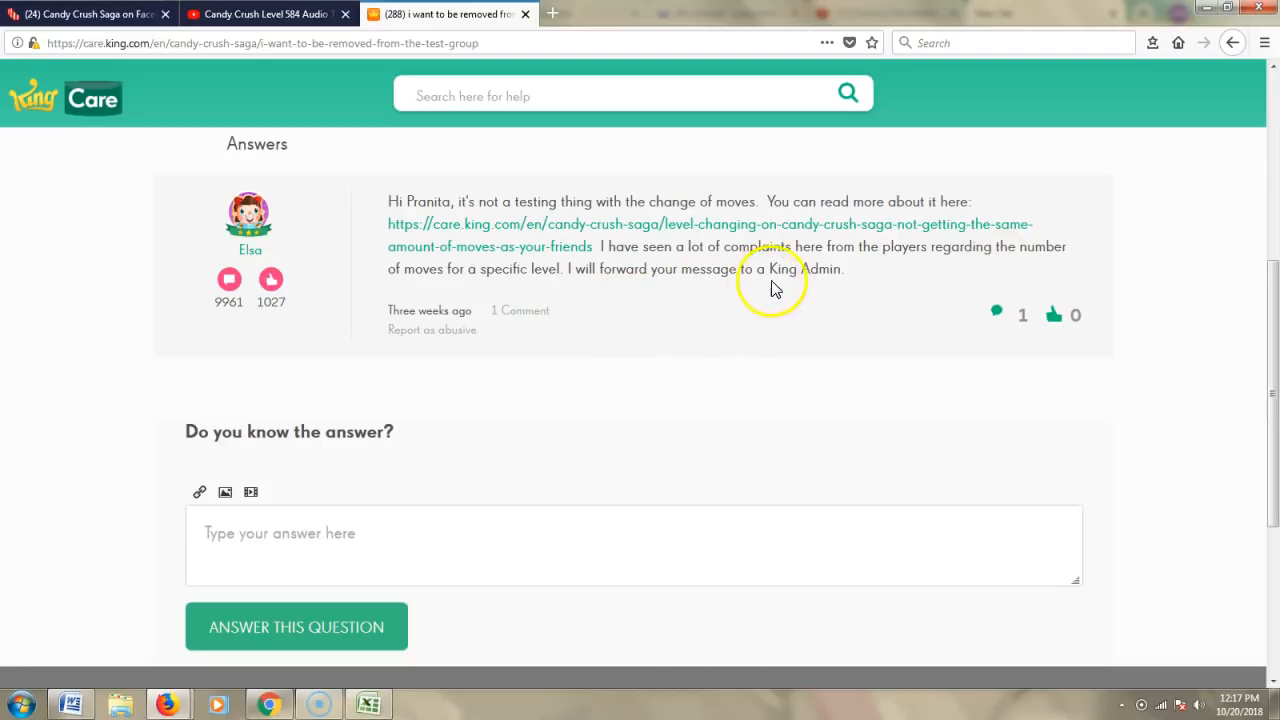
mouse_move(550, 244)
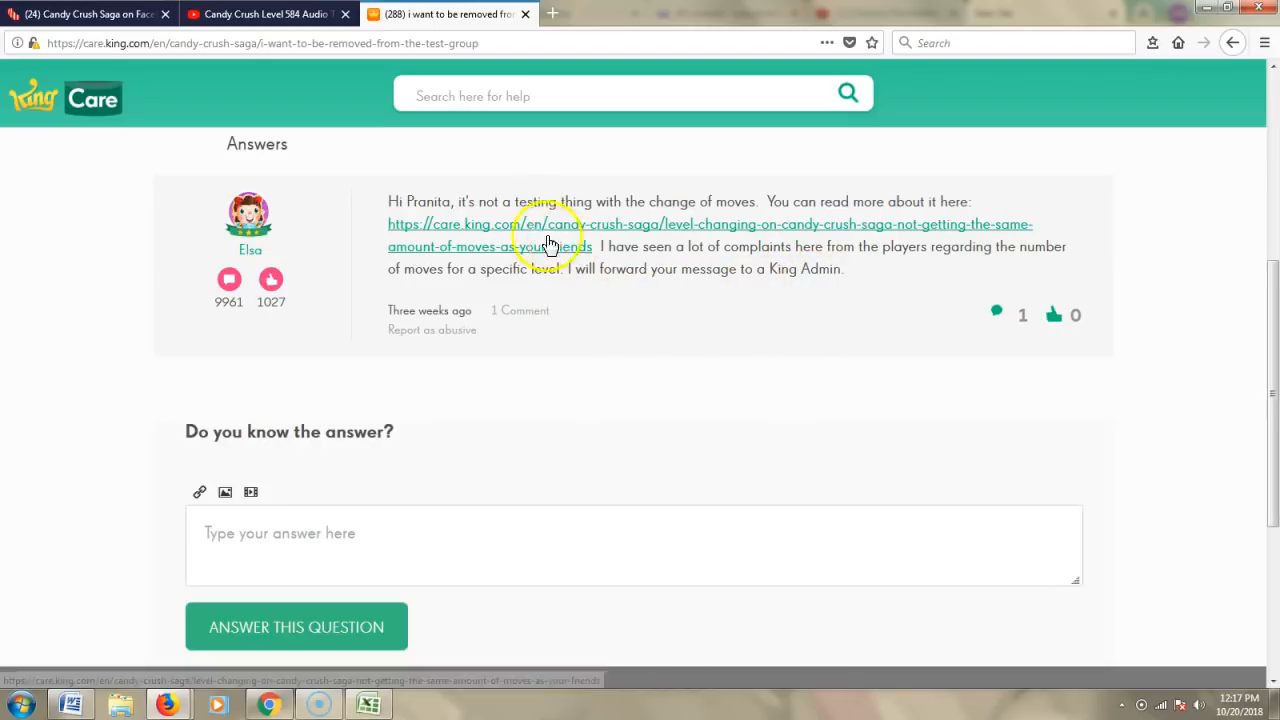
mouse_move(490, 218)
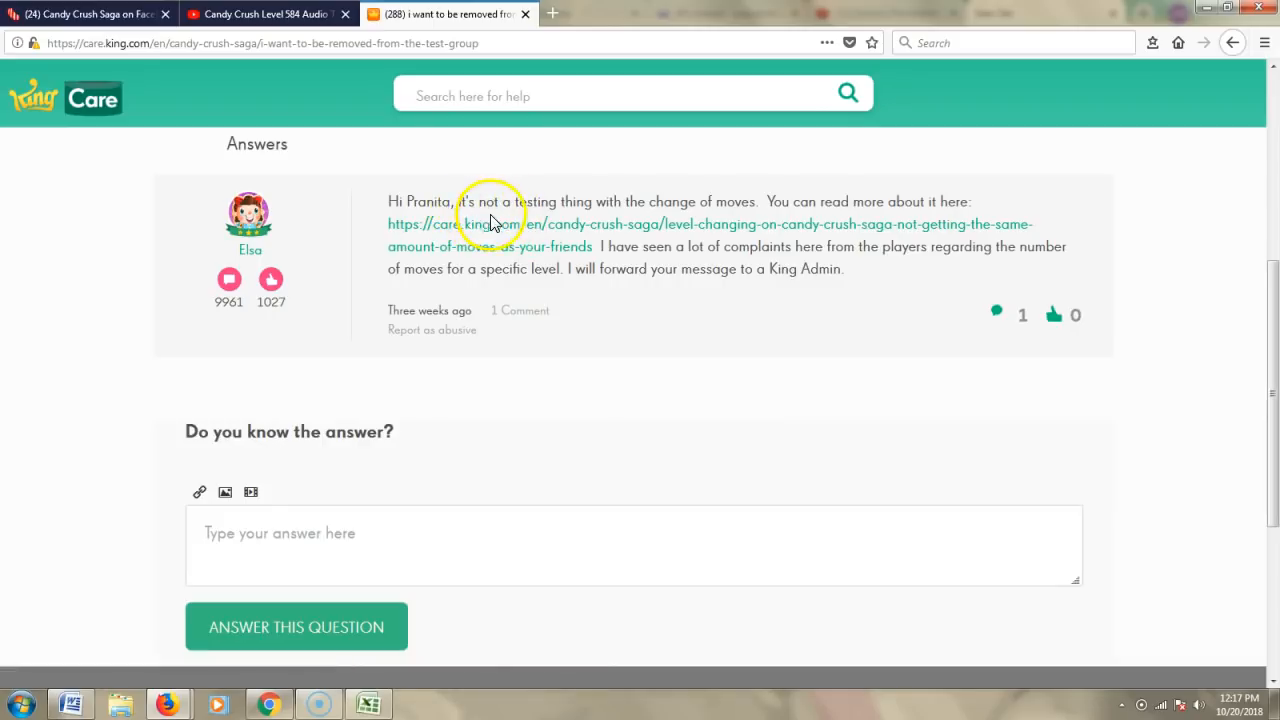
mouse_move(696, 220)
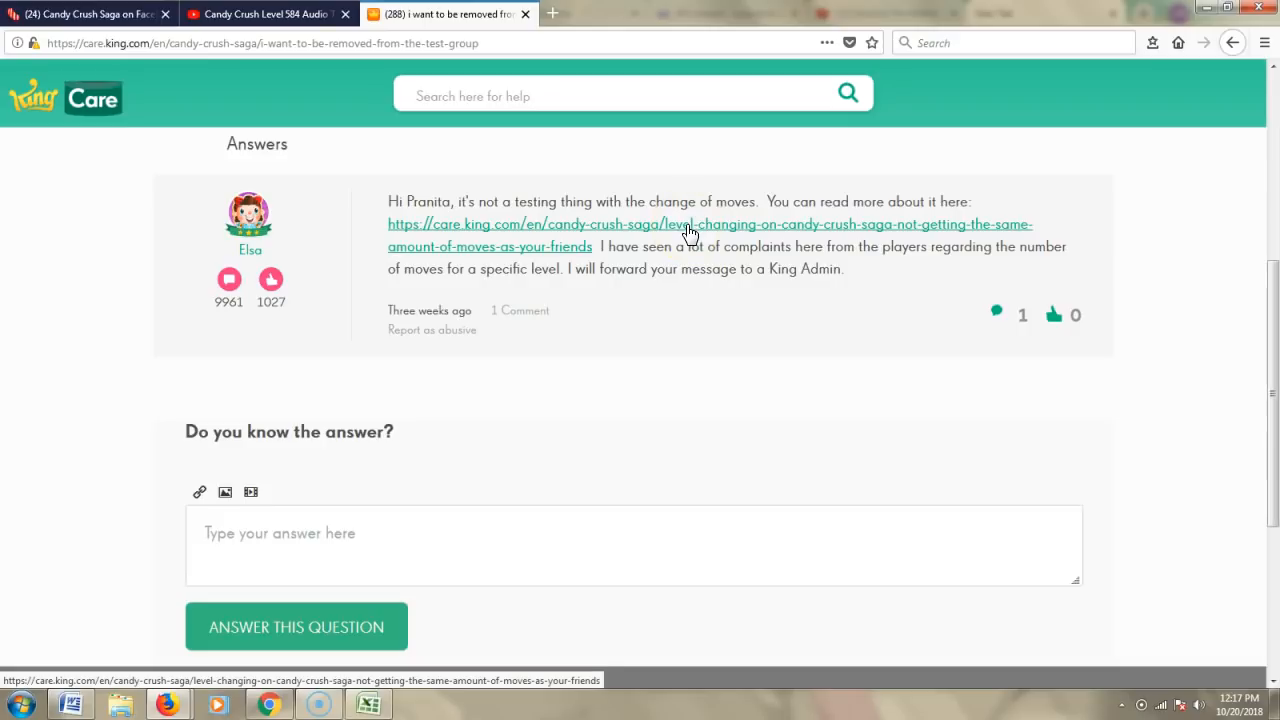
Follow the care.king.com link to the 'Level changing on Candy Crush' post and read down it
left_click(688, 232)
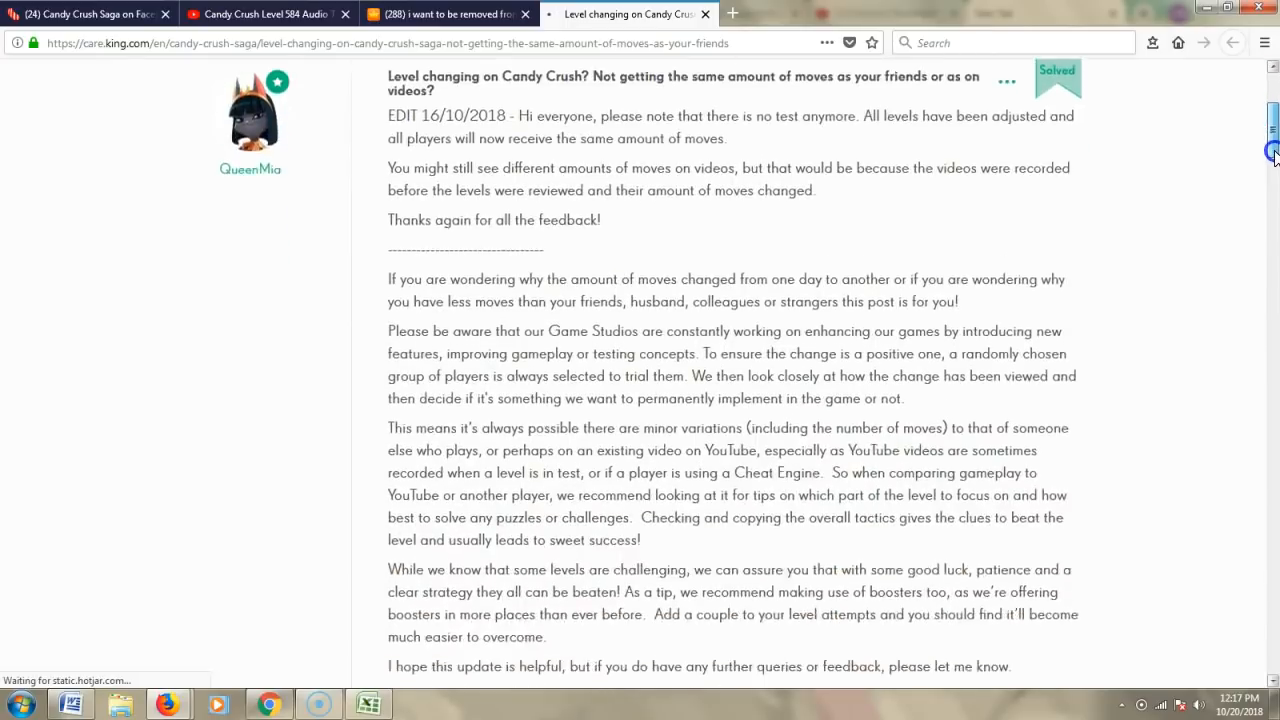
scroll("down", 3)
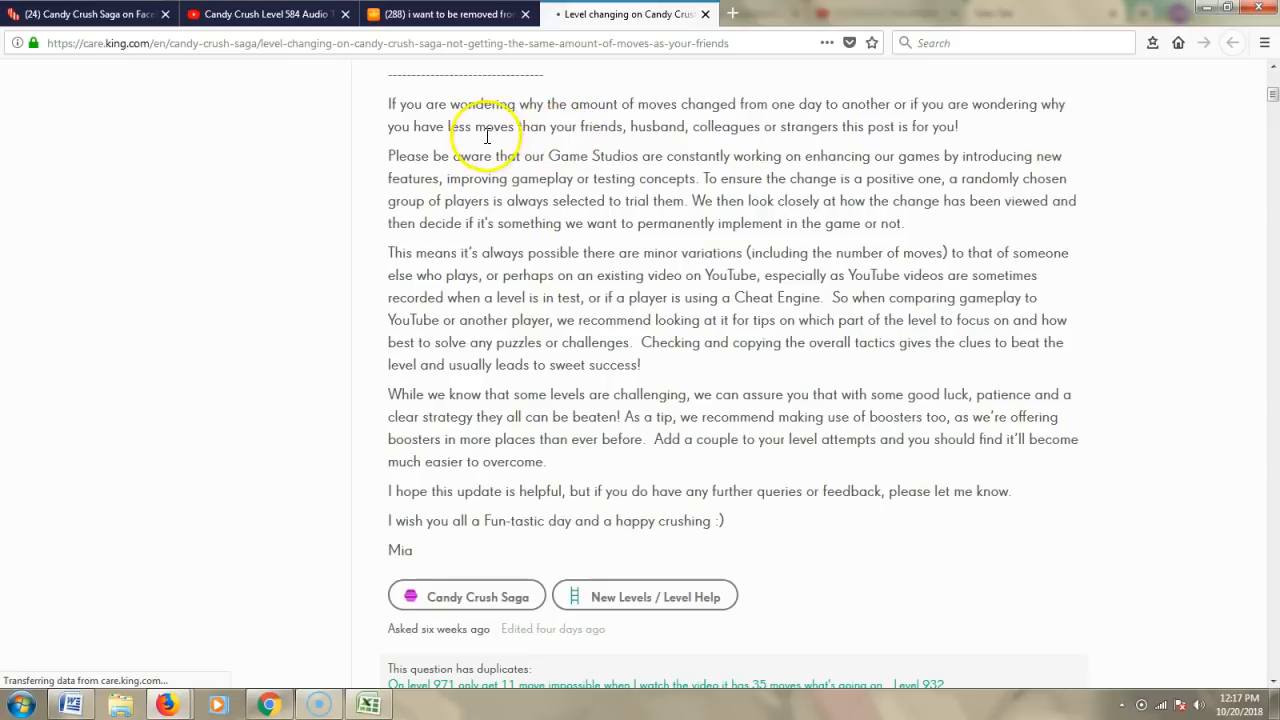
mouse_move(664, 140)
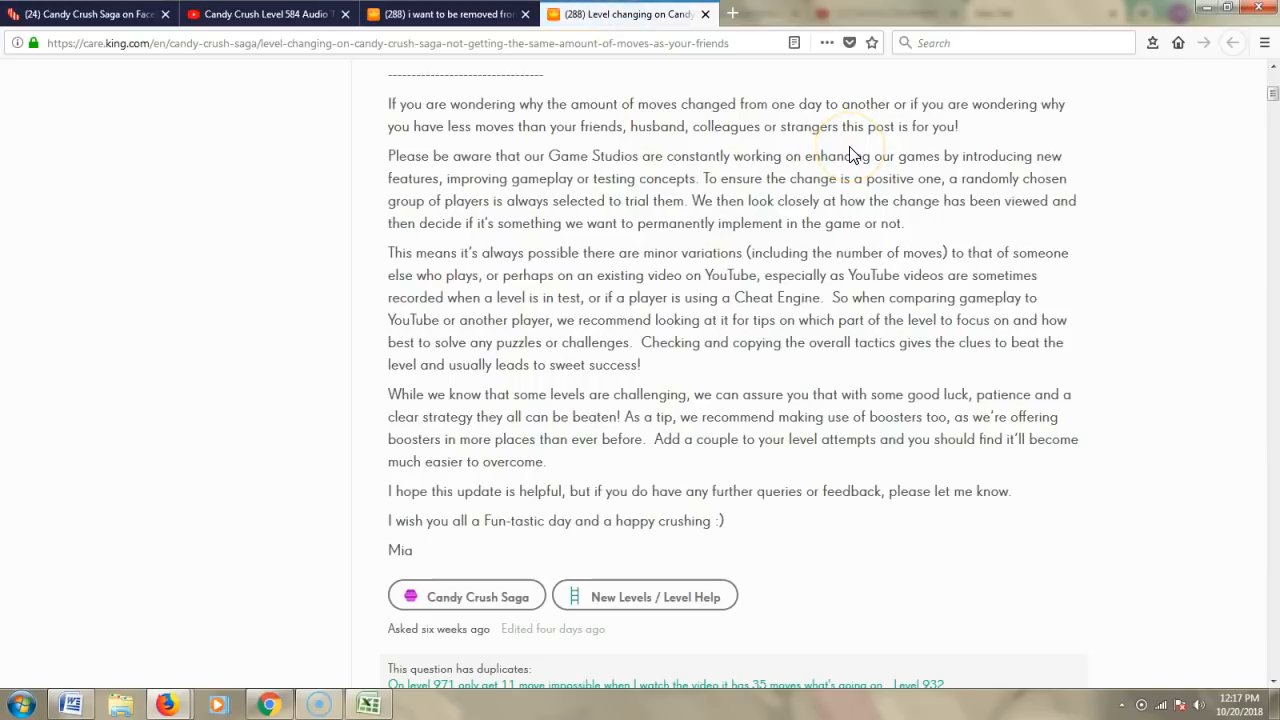
left_click(840, 156)
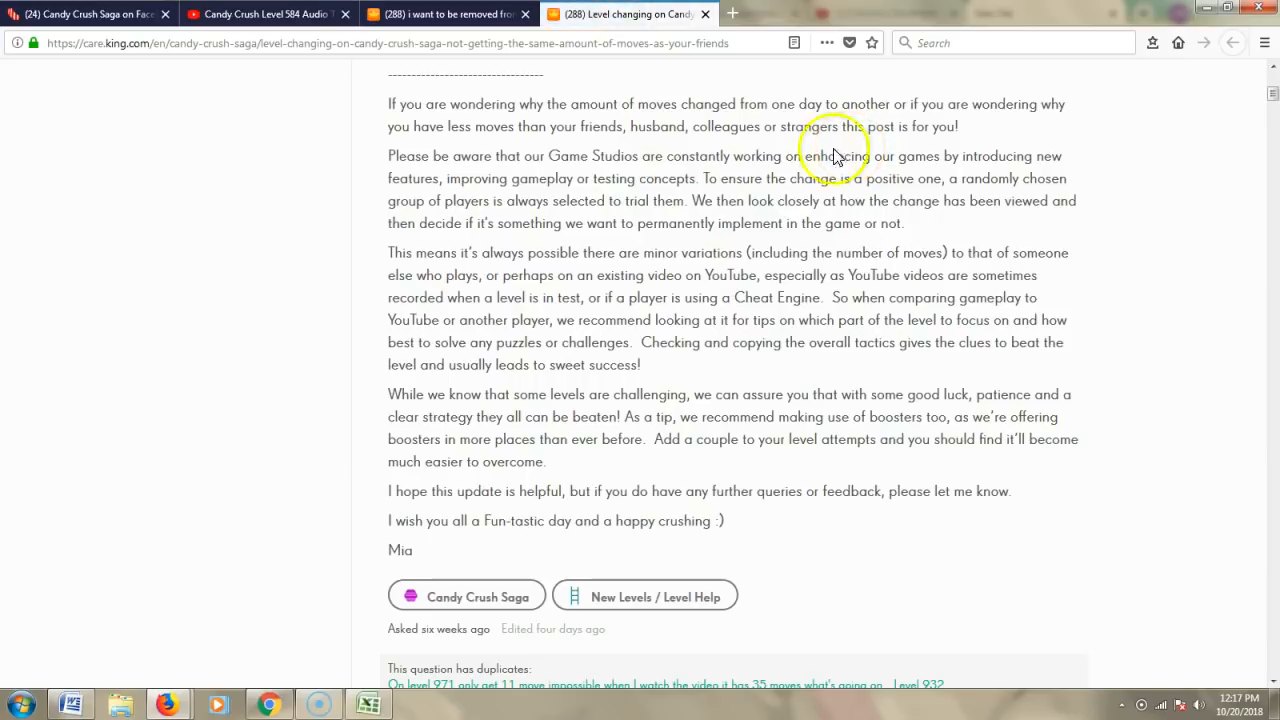
mouse_move(728, 178)
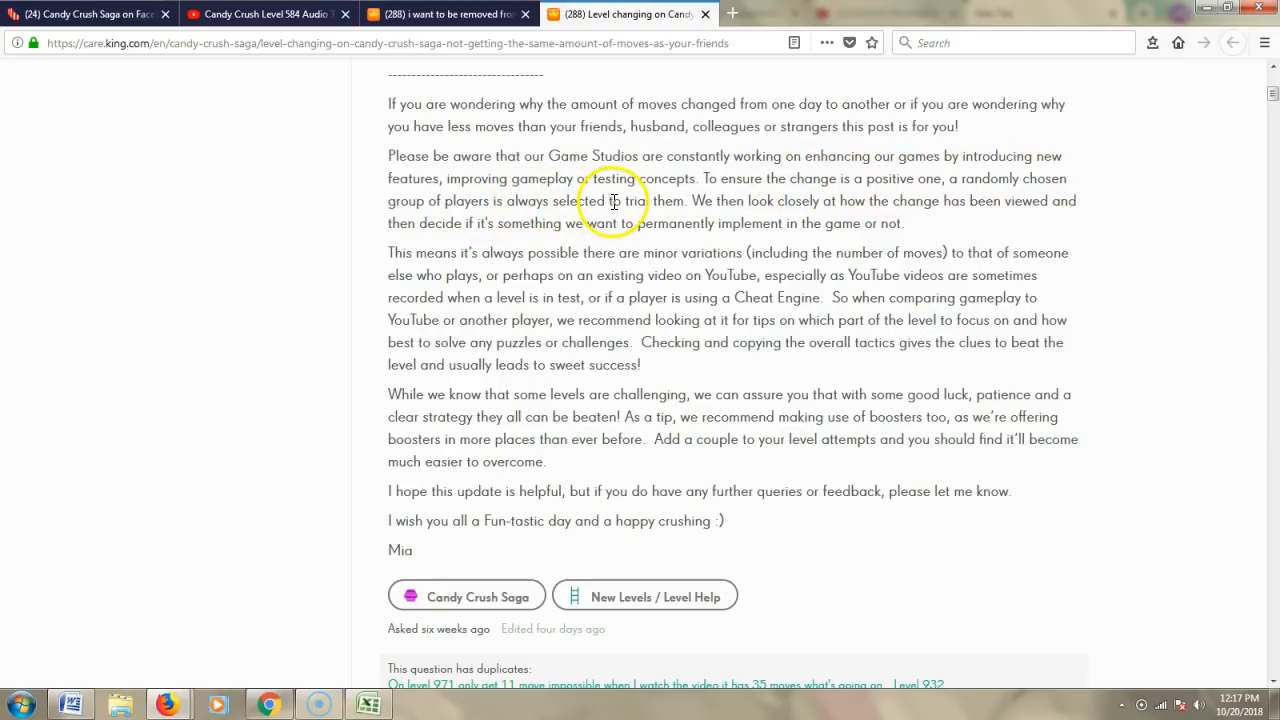
mouse_move(688, 178)
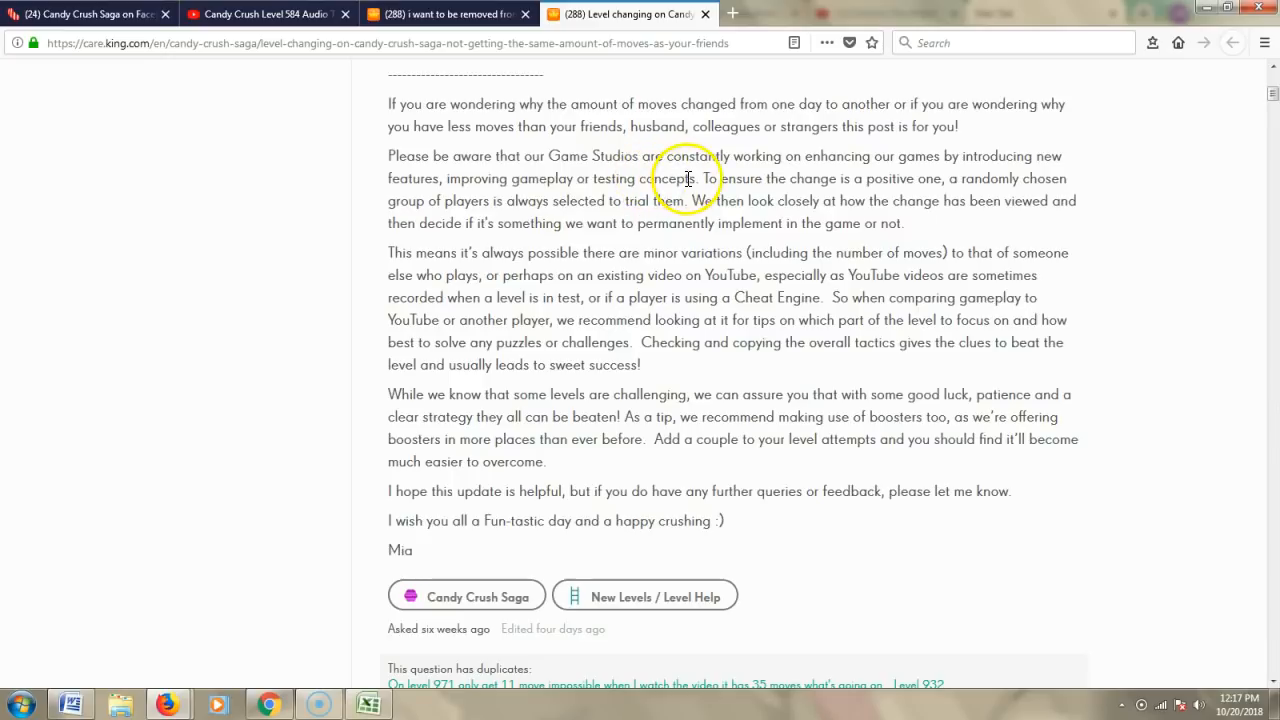
mouse_move(940, 196)
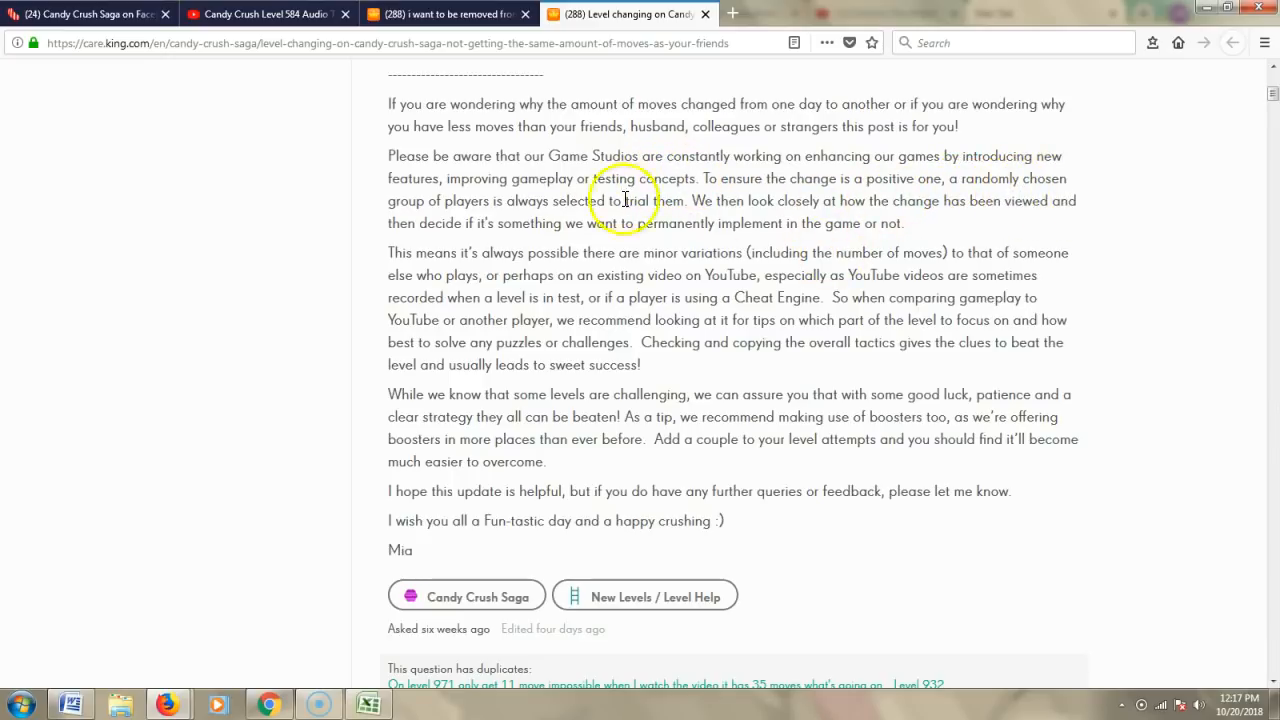
mouse_move(604, 220)
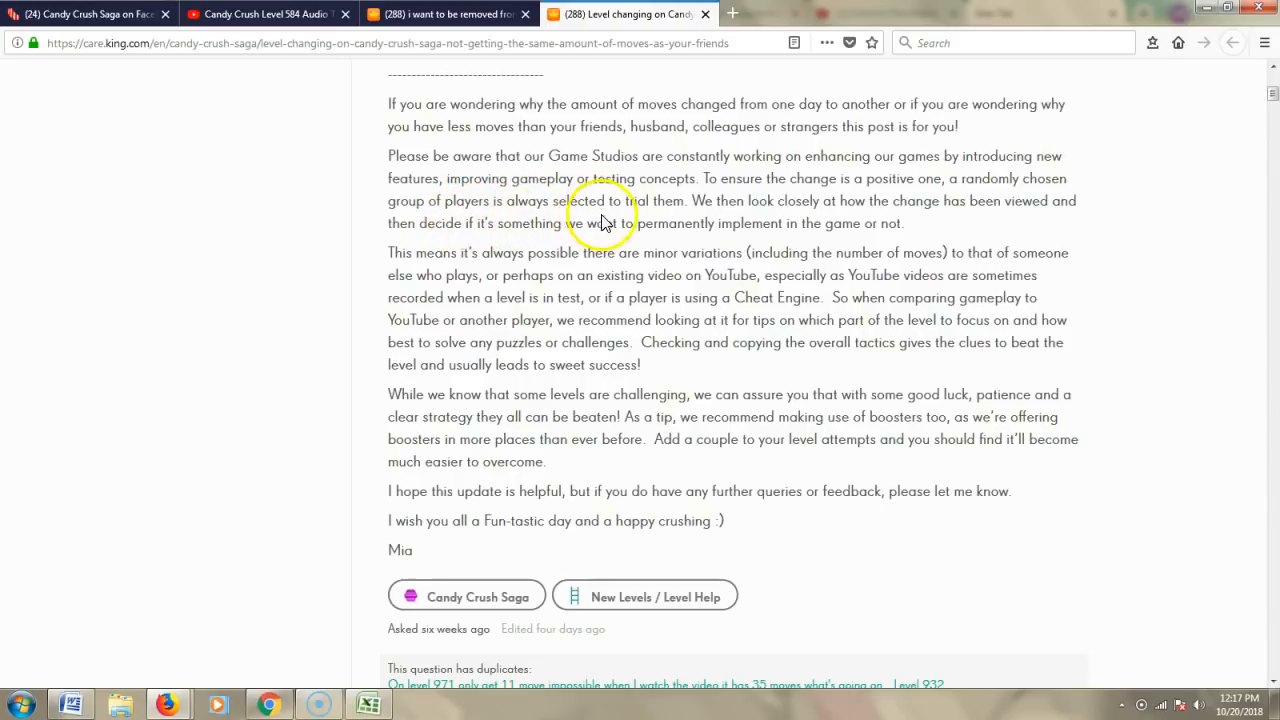
mouse_move(688, 222)
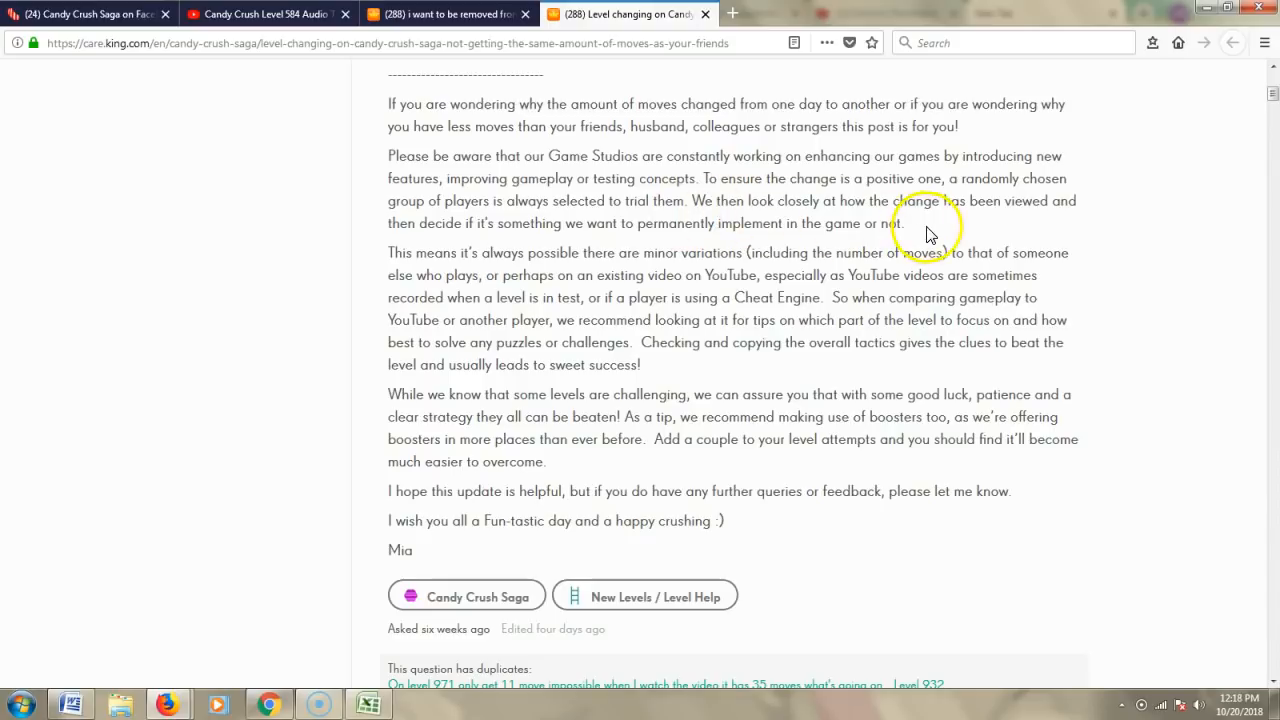
mouse_move(504, 244)
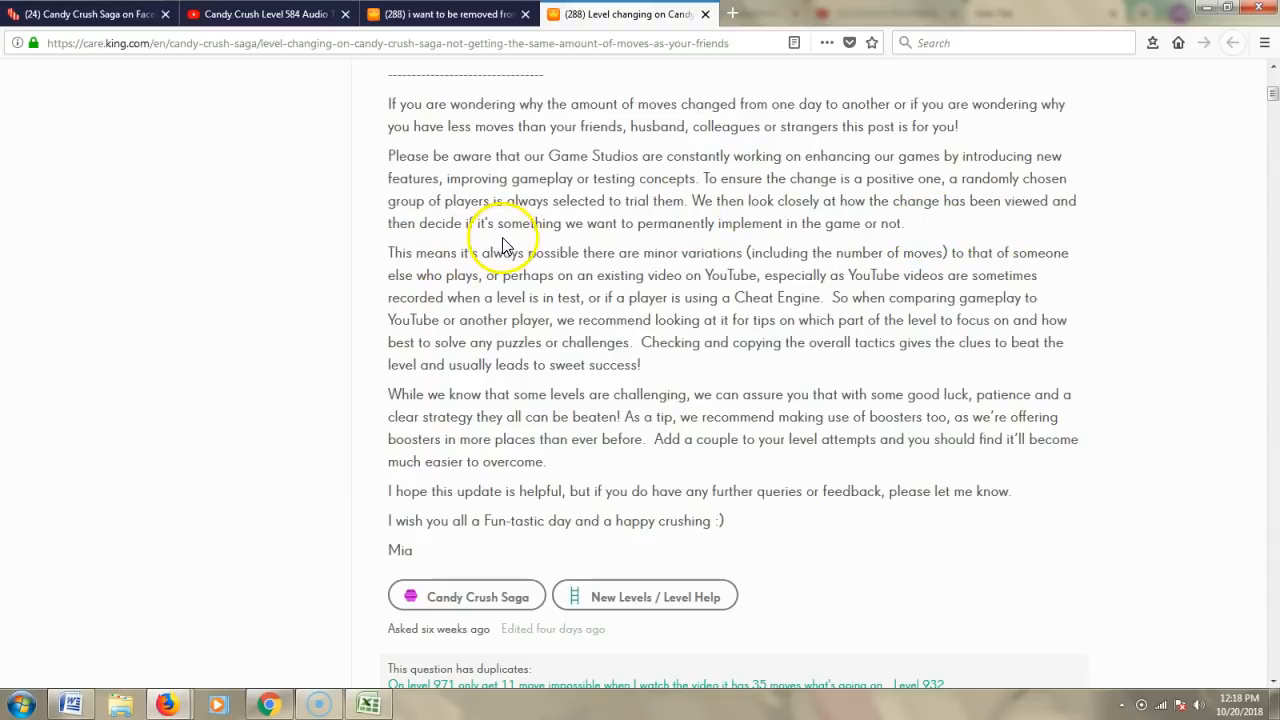
mouse_move(790, 248)
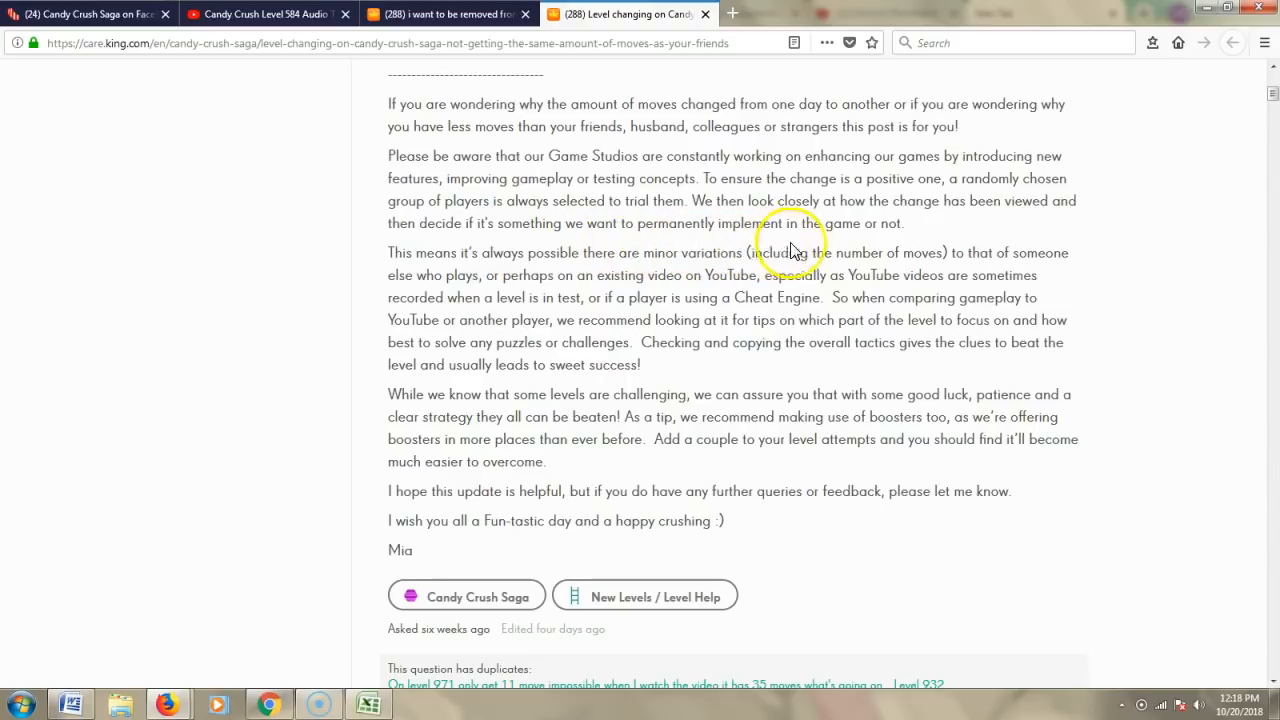
mouse_move(950, 244)
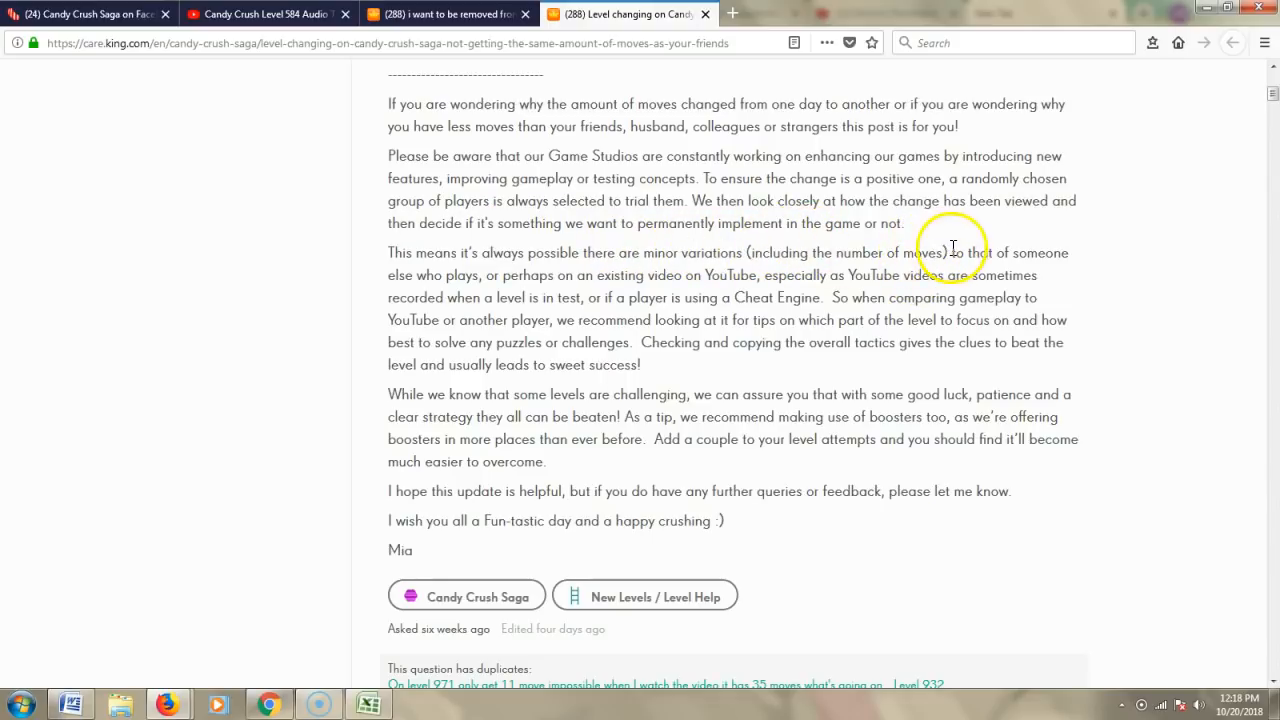
mouse_move(924, 380)
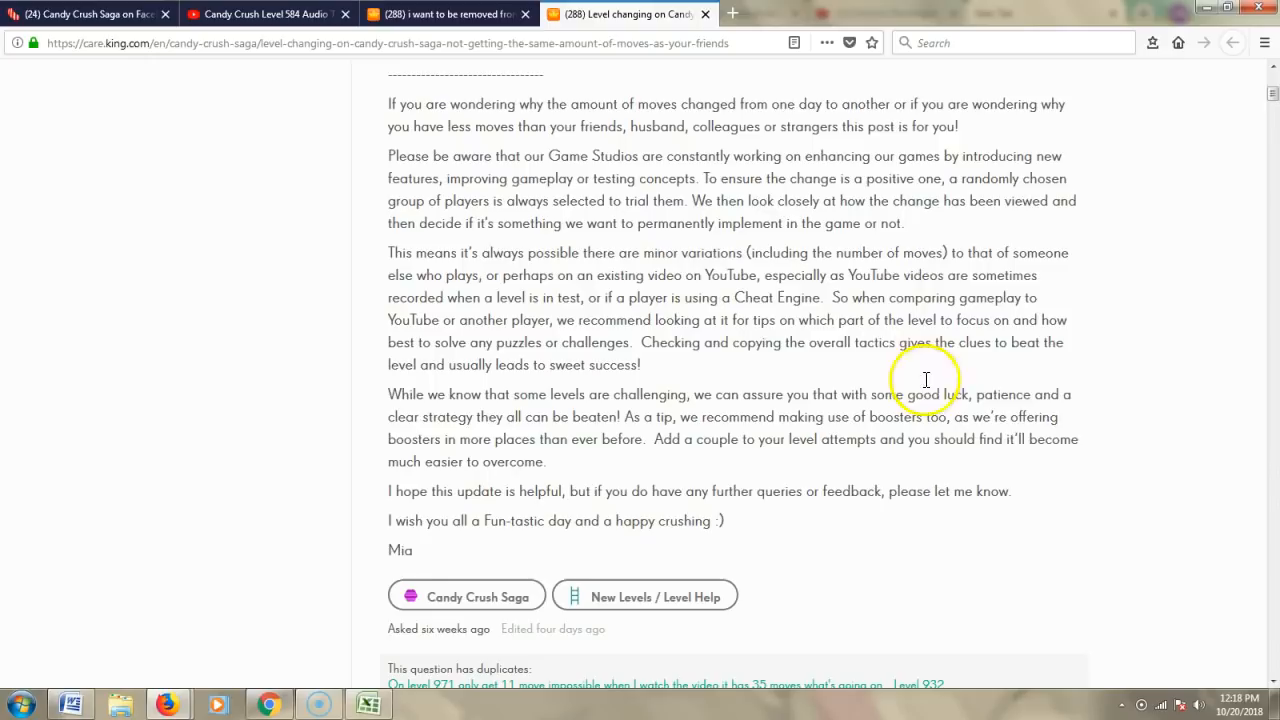
mouse_move(1018, 436)
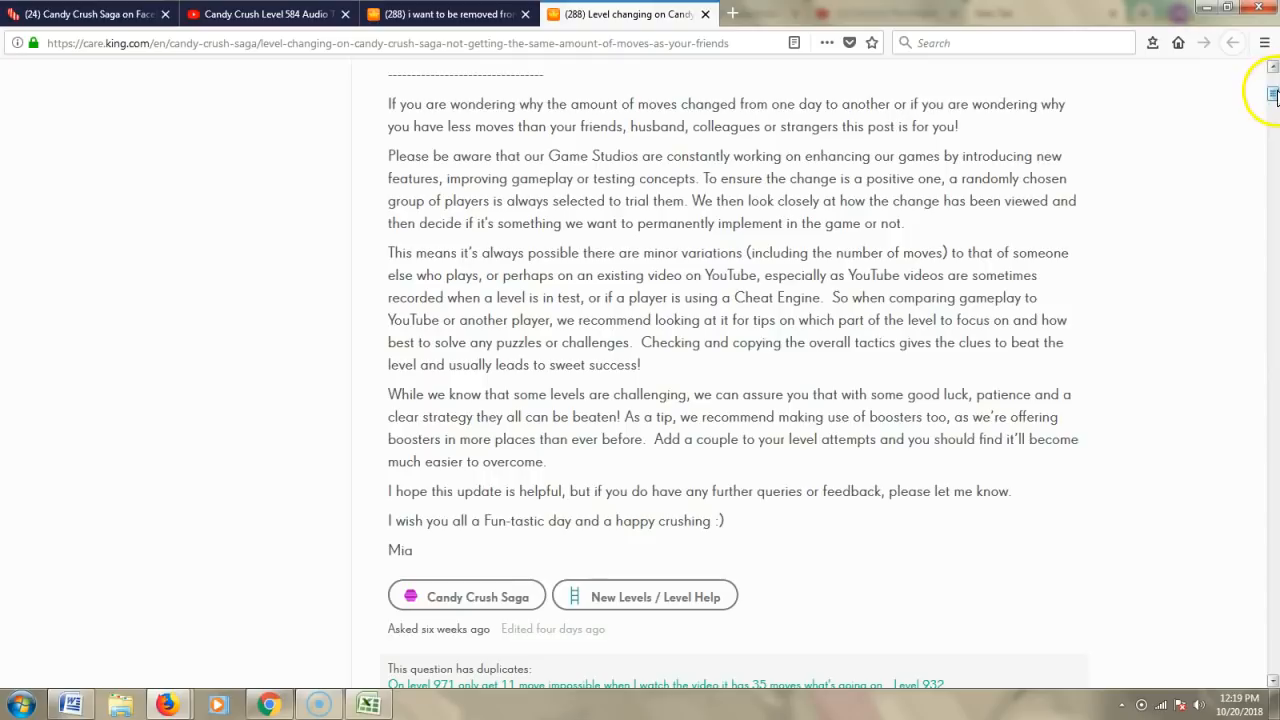
Return to the post's top to read QueenMia's EDIT 16/10/2018 note on equal move counts
scroll("up", 3)
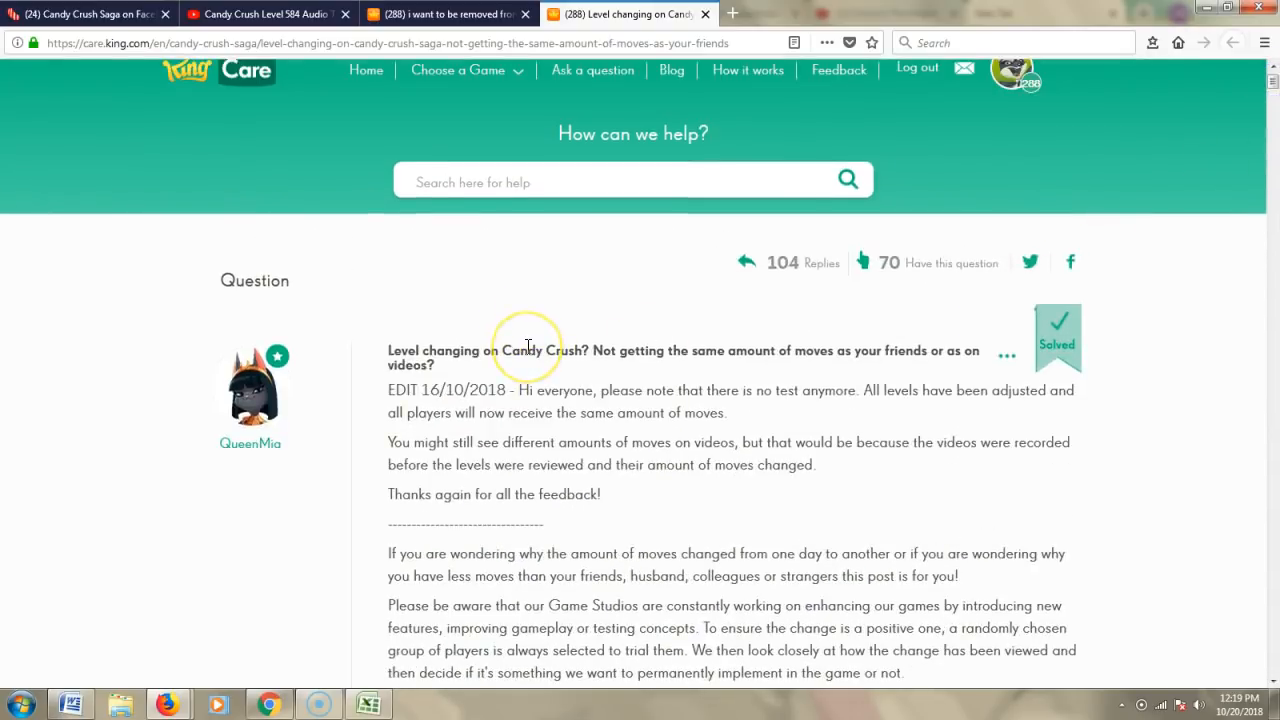
mouse_move(404, 408)
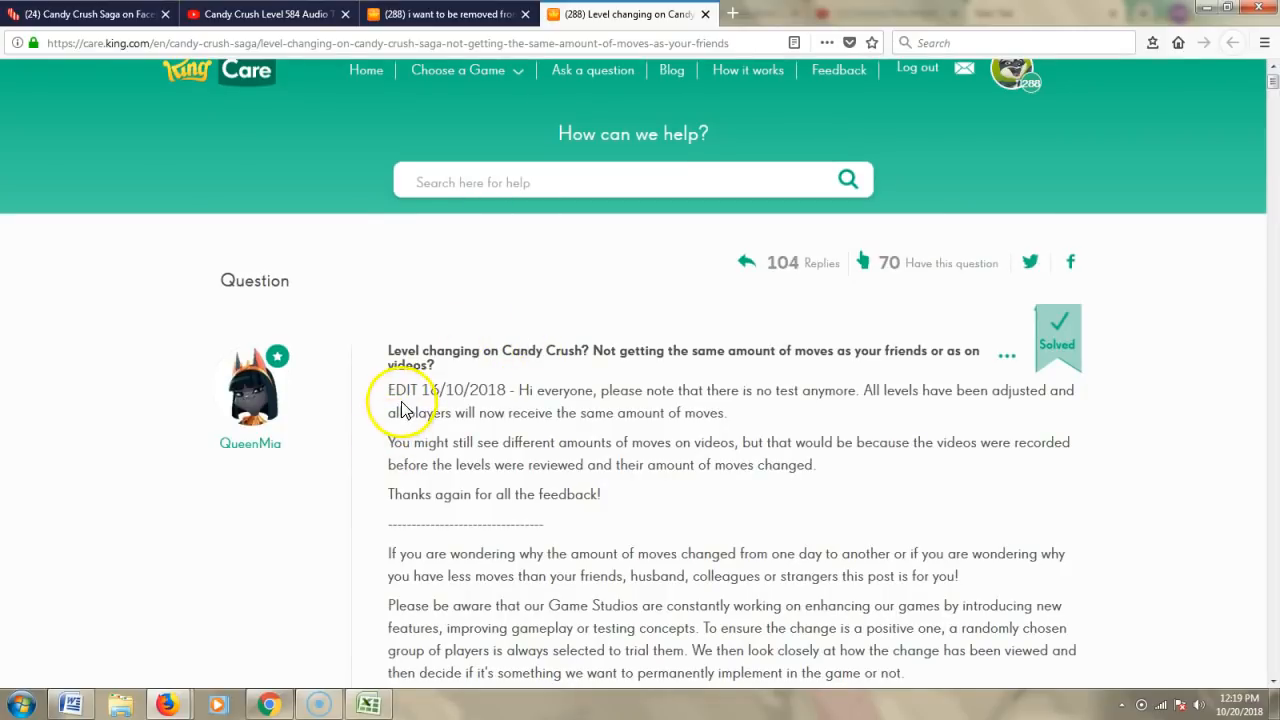
mouse_move(496, 408)
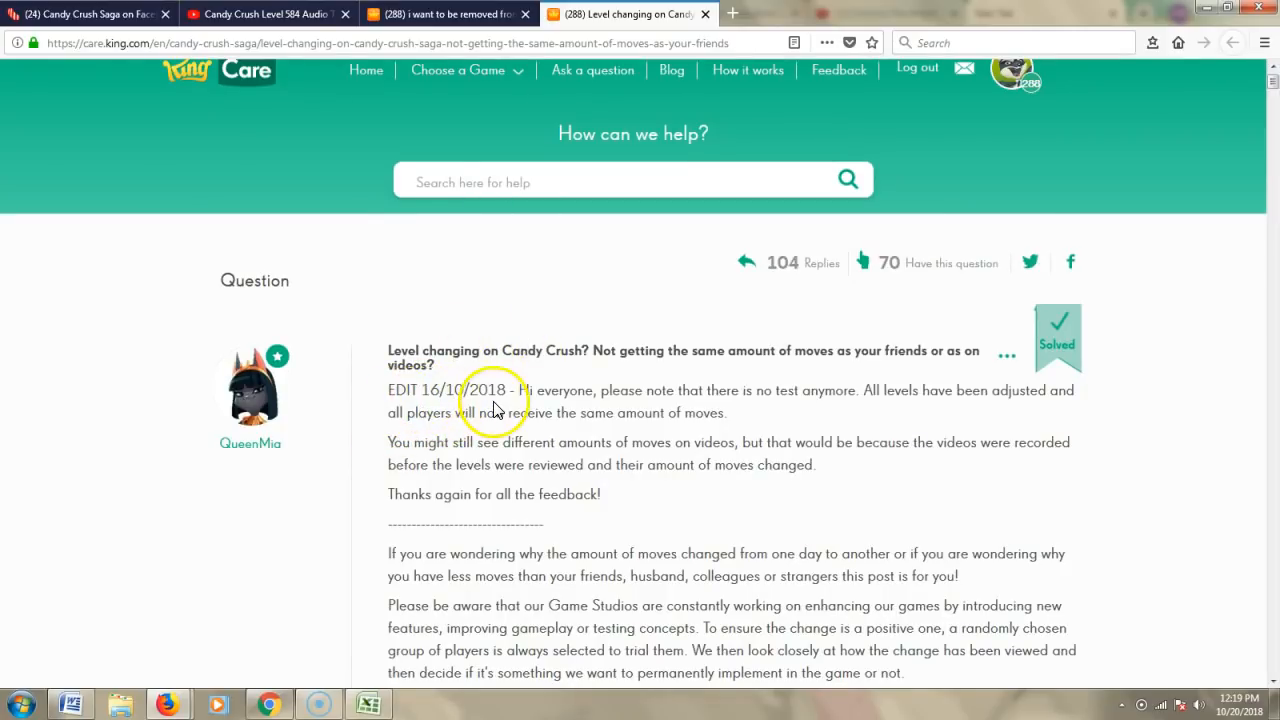
mouse_move(364, 452)
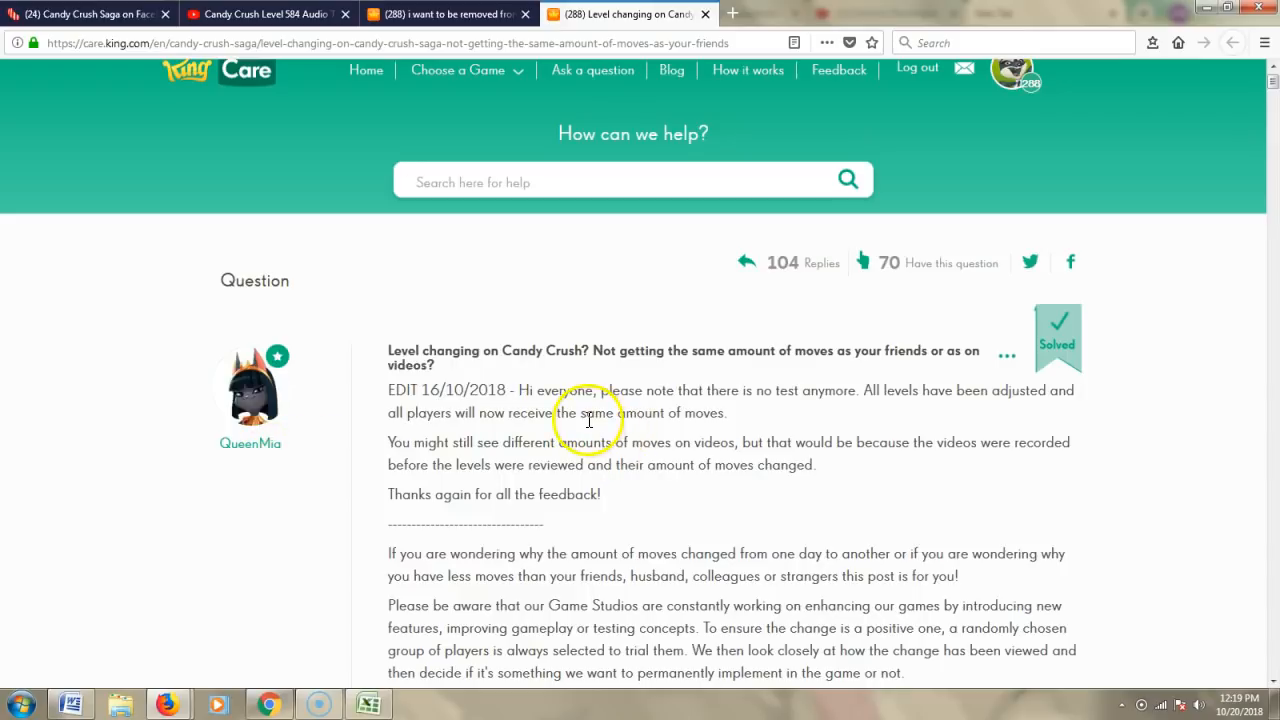
mouse_move(796, 414)
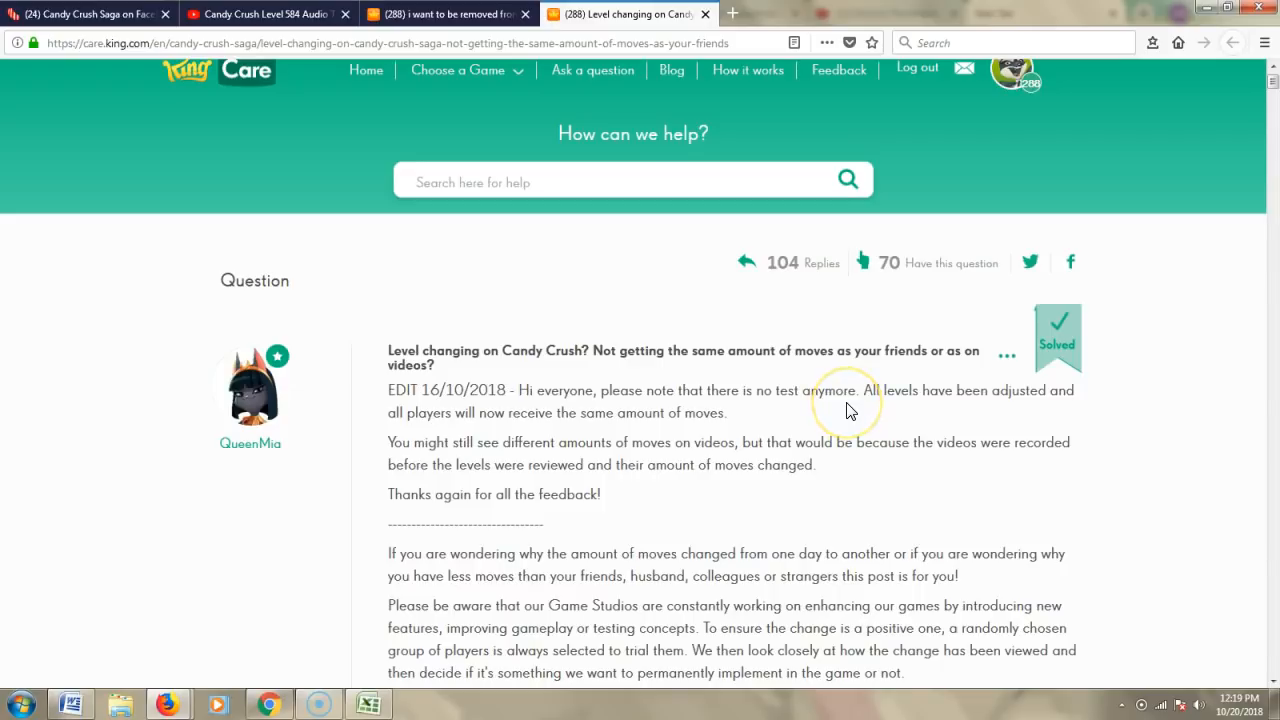
mouse_move(1020, 414)
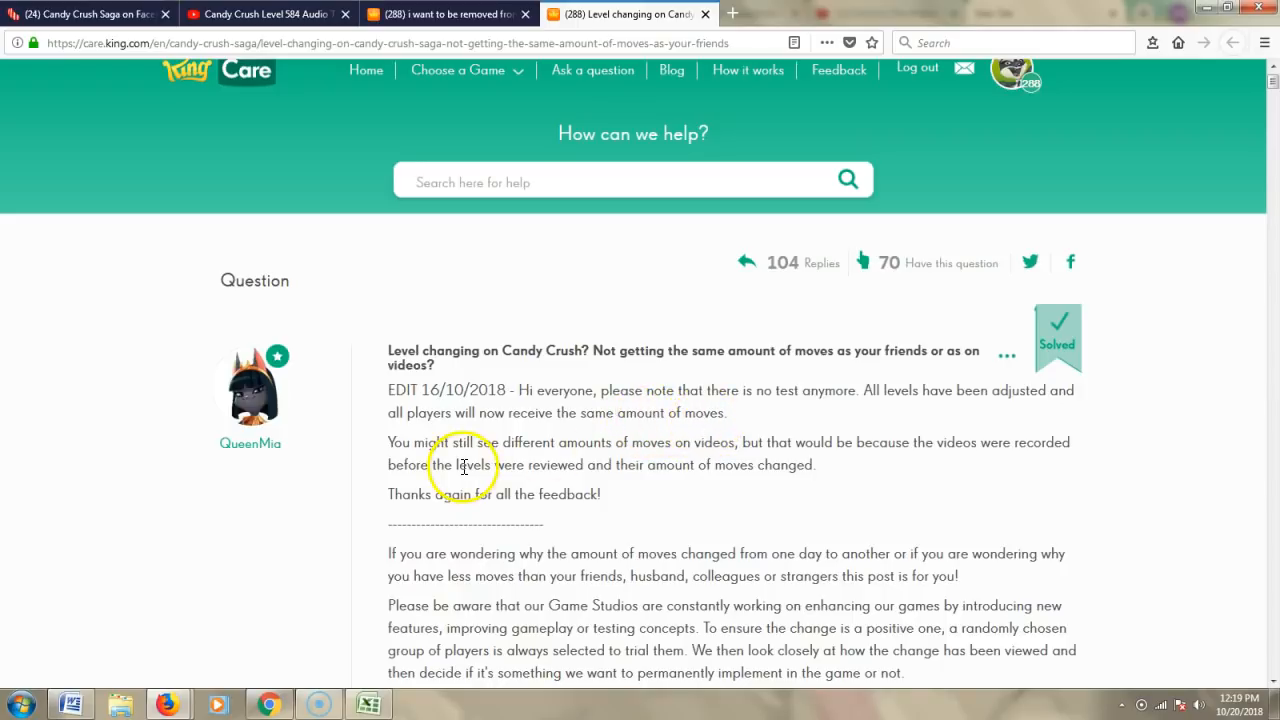
mouse_move(616, 482)
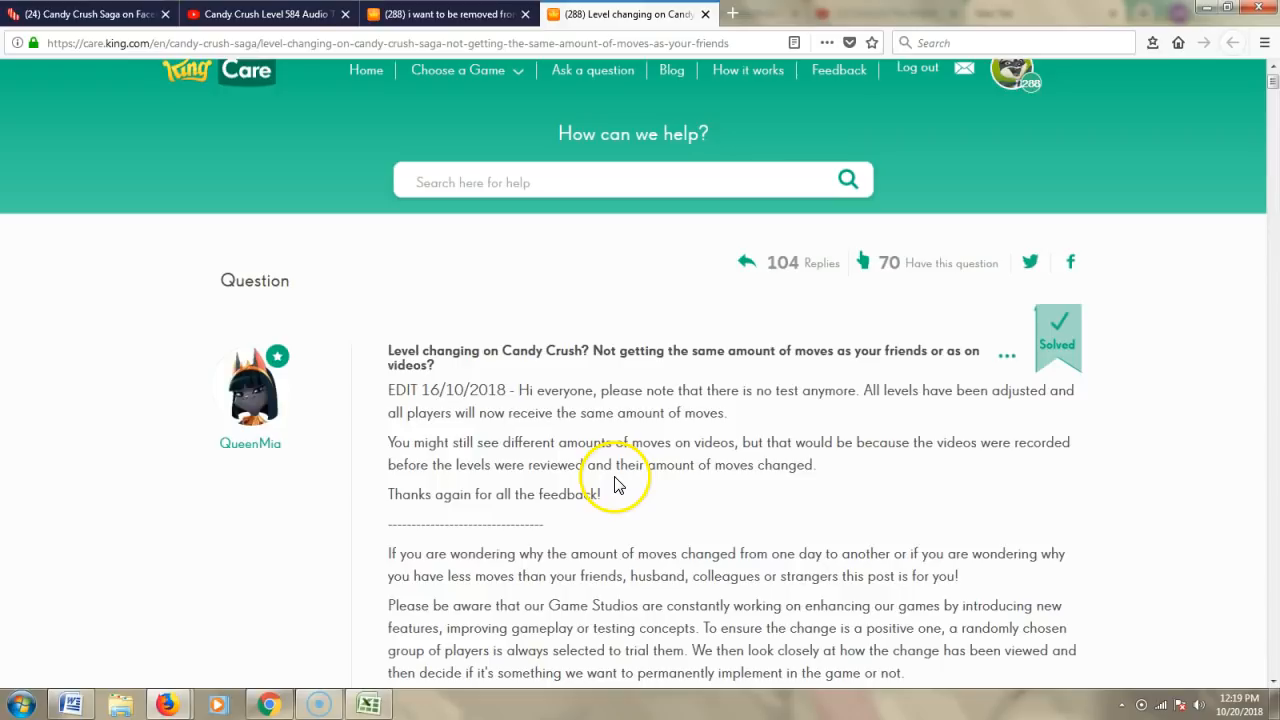